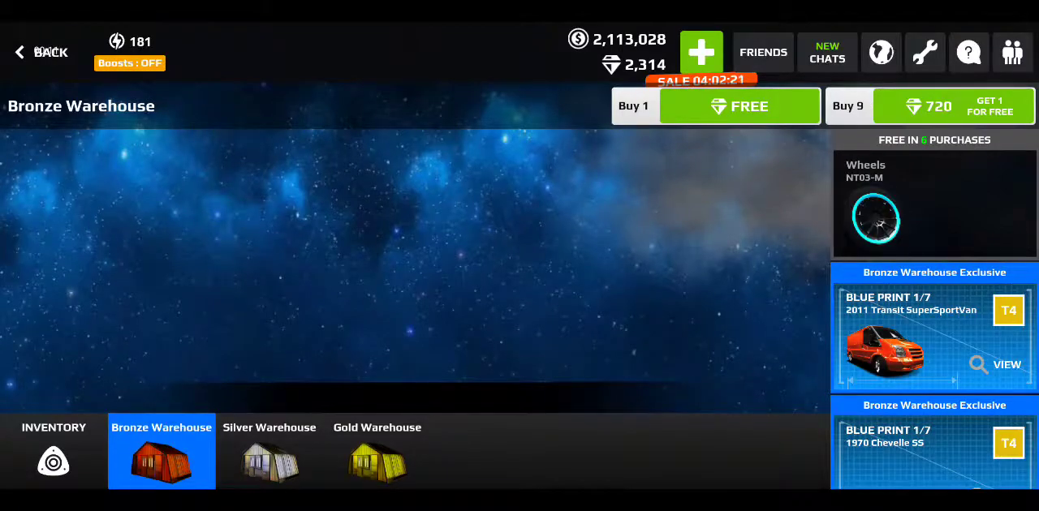
# - Switch the shop from the Bronze Warehouse to the Gold Warehouse
pyautogui.click(377, 451)
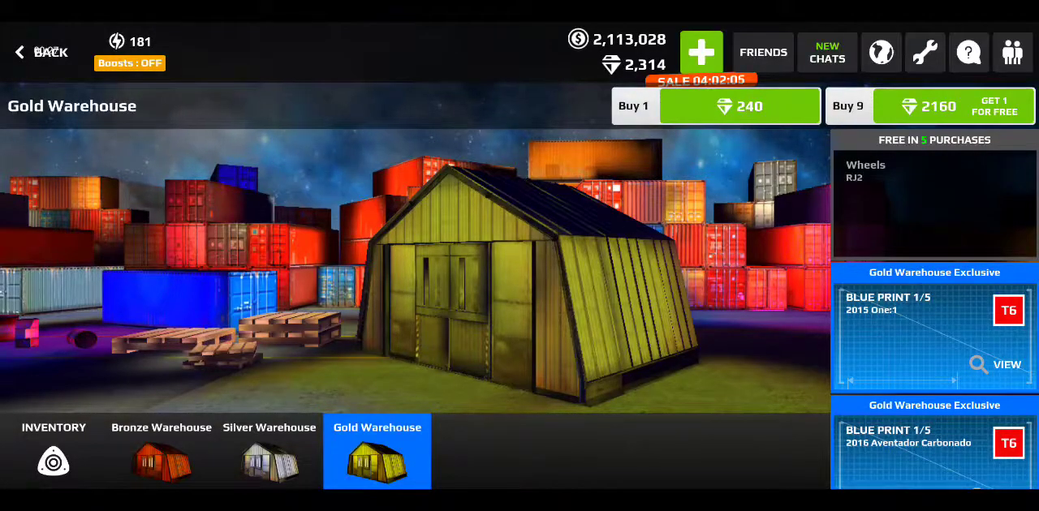
pyautogui.scroll(-3)
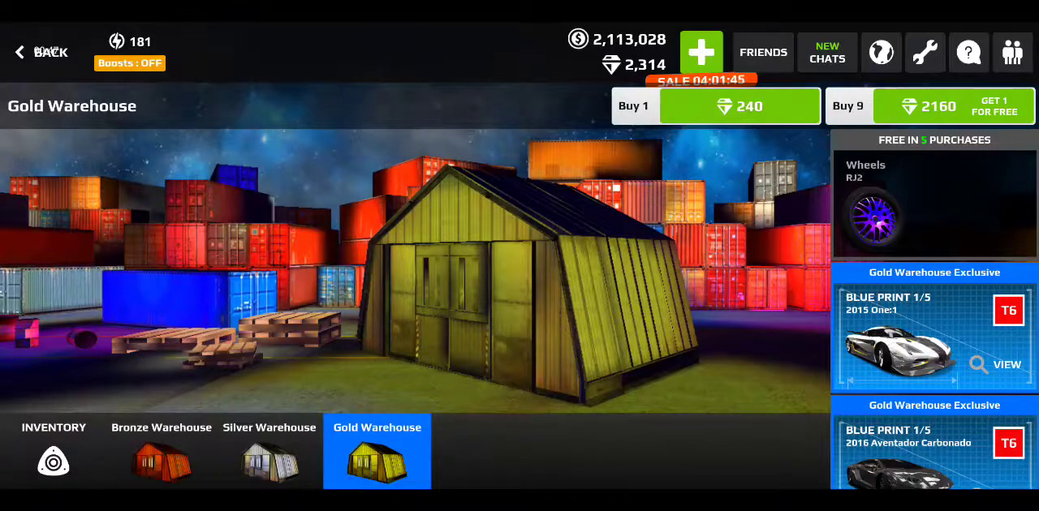
pyautogui.scroll(-3)
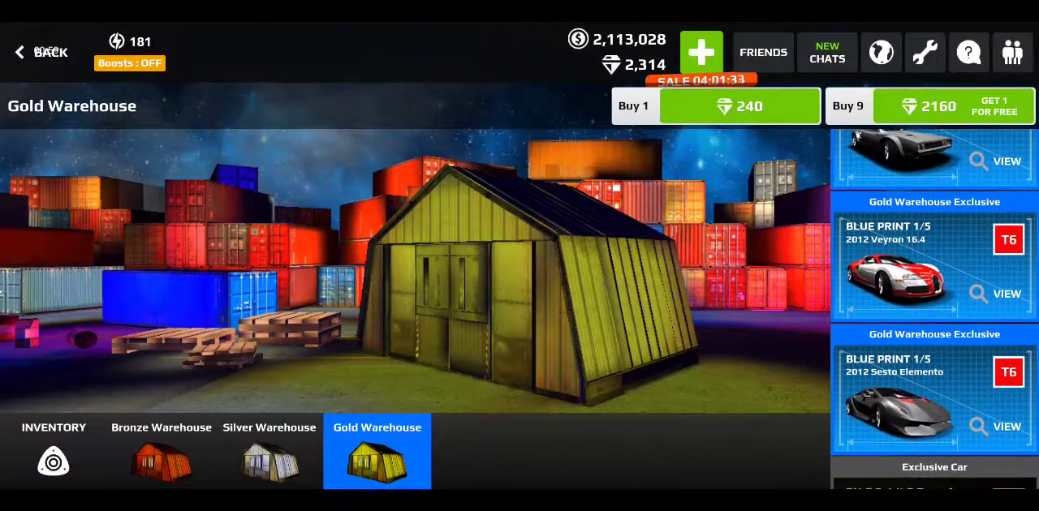
pyautogui.scroll(-3)
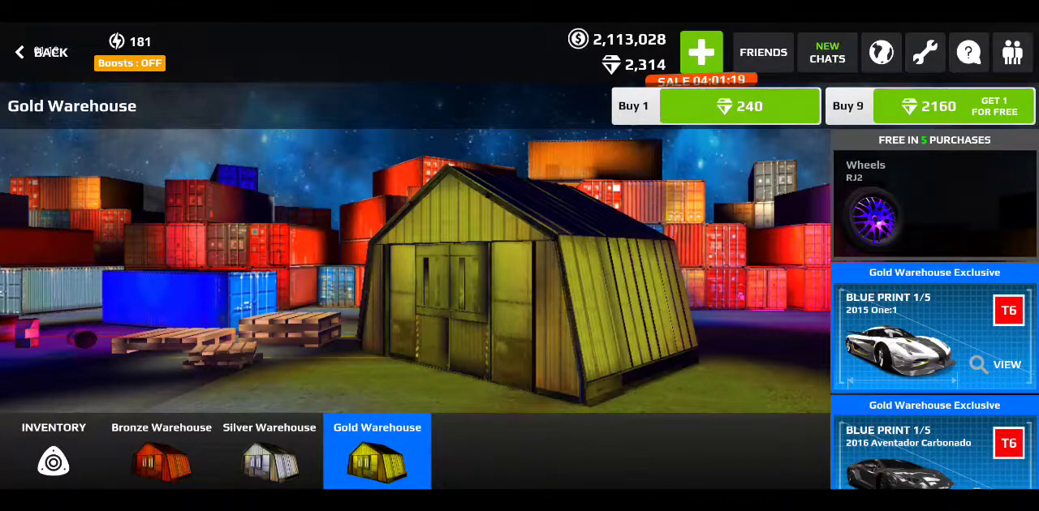
# - Buy nine bundles for 2160 diamonds and collect every reward, ending with the 1958 Fury
pyautogui.click(739, 107)
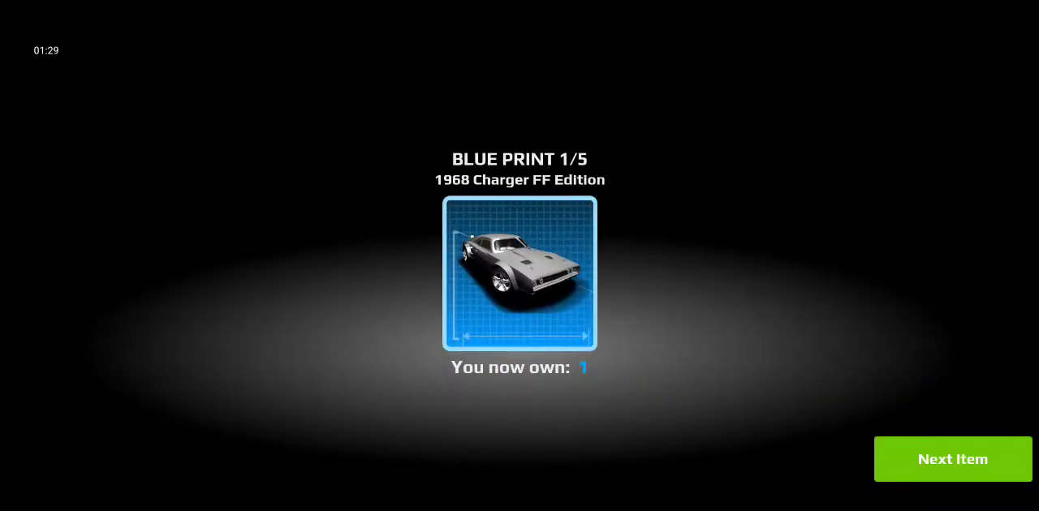
pyautogui.click(951, 457)
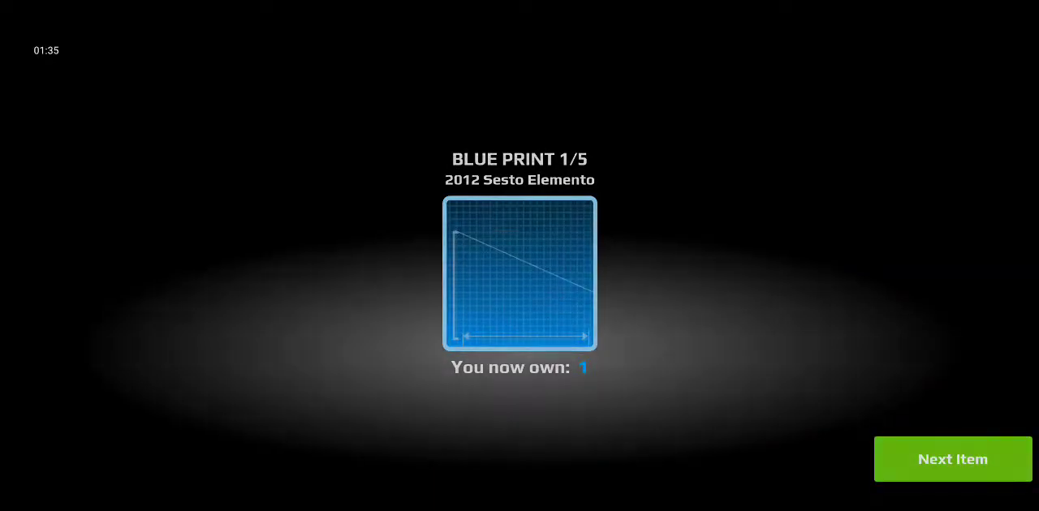
pyautogui.click(951, 458)
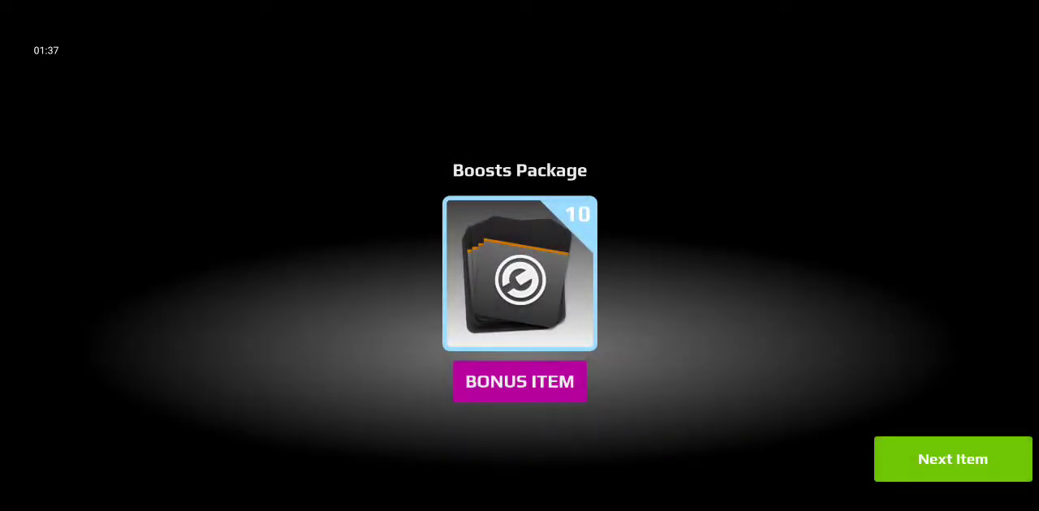
pyautogui.click(951, 458)
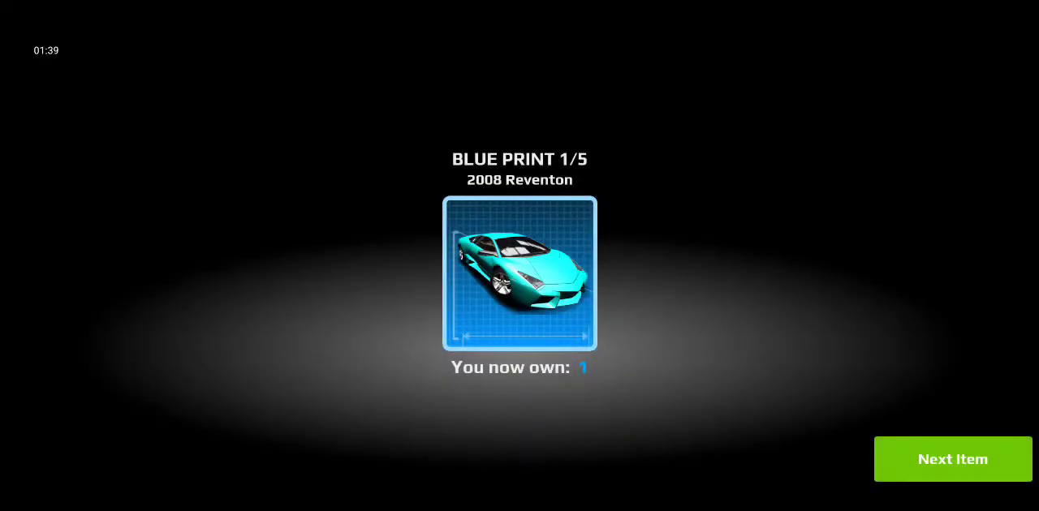
pyautogui.click(951, 458)
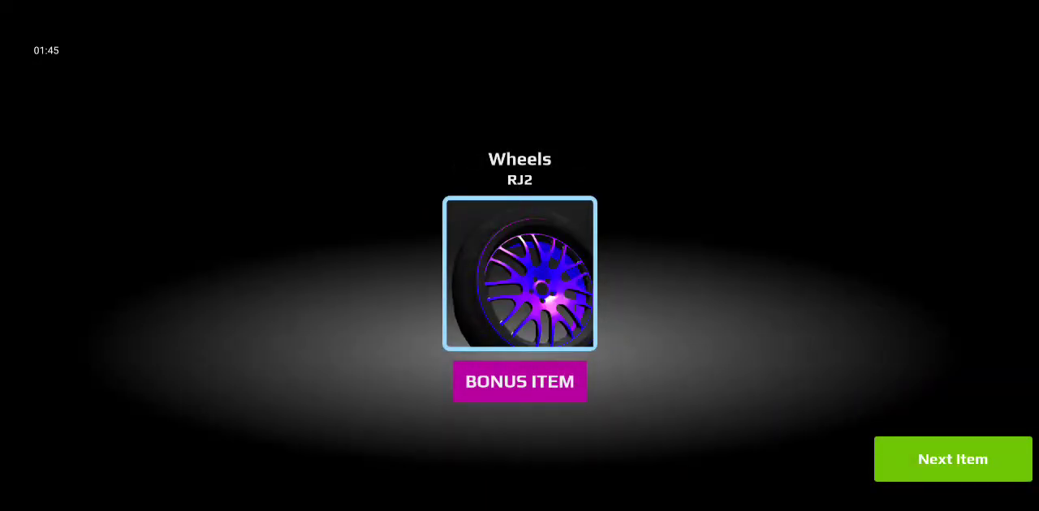
pyautogui.click(951, 457)
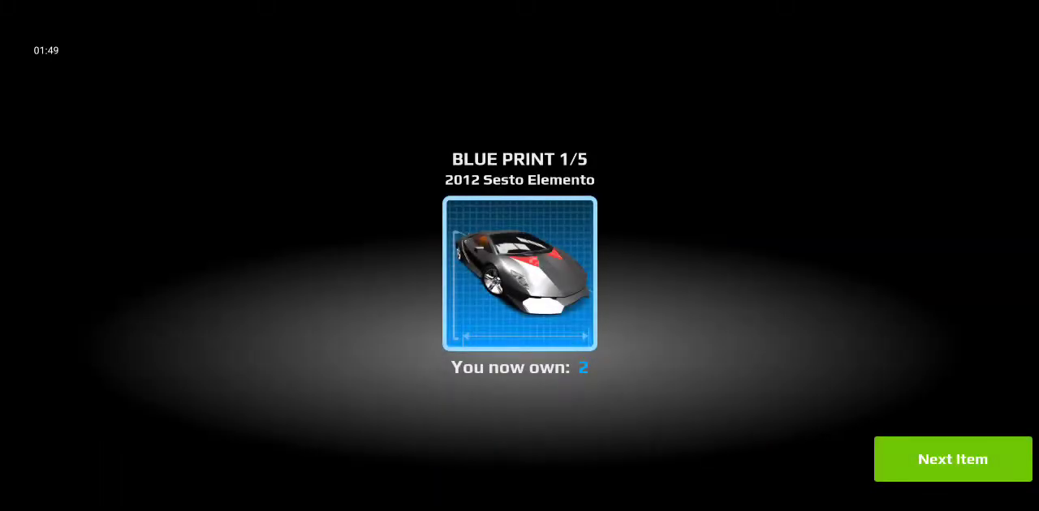
pyautogui.click(951, 458)
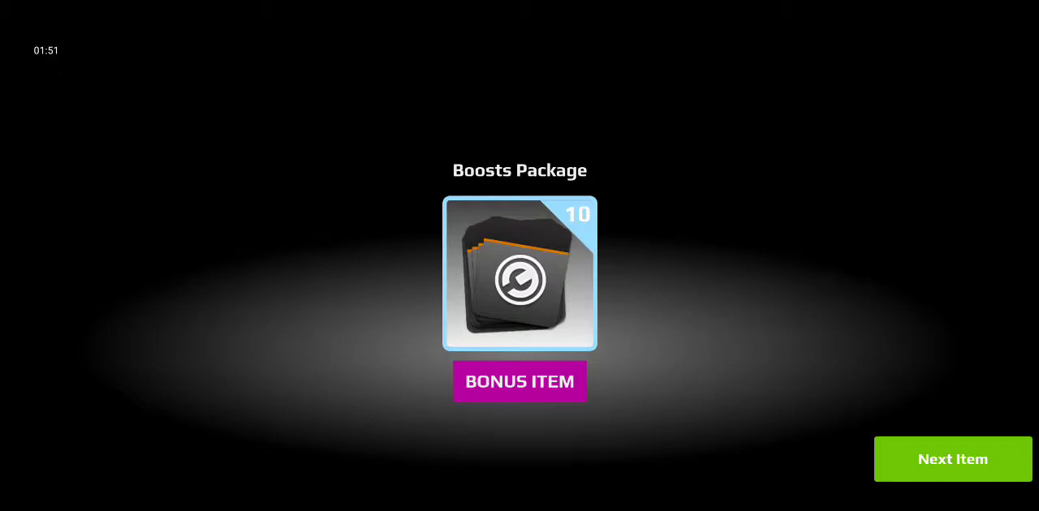
pyautogui.click(952, 458)
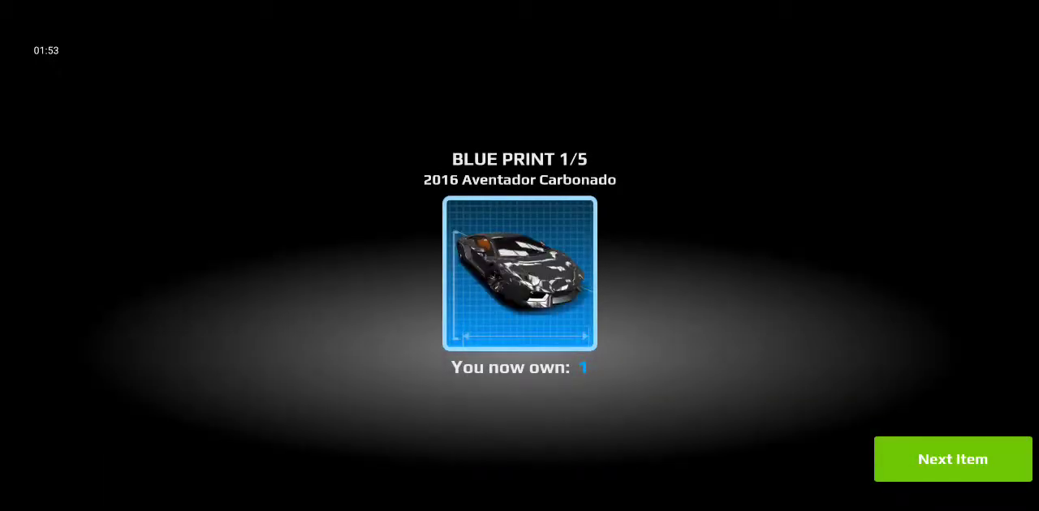
pyautogui.click(951, 458)
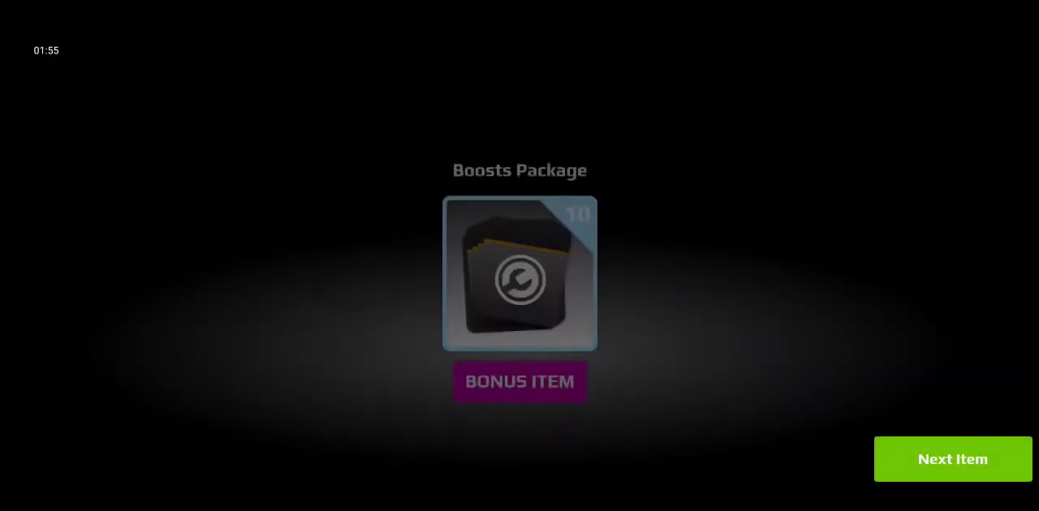
pyautogui.click(951, 458)
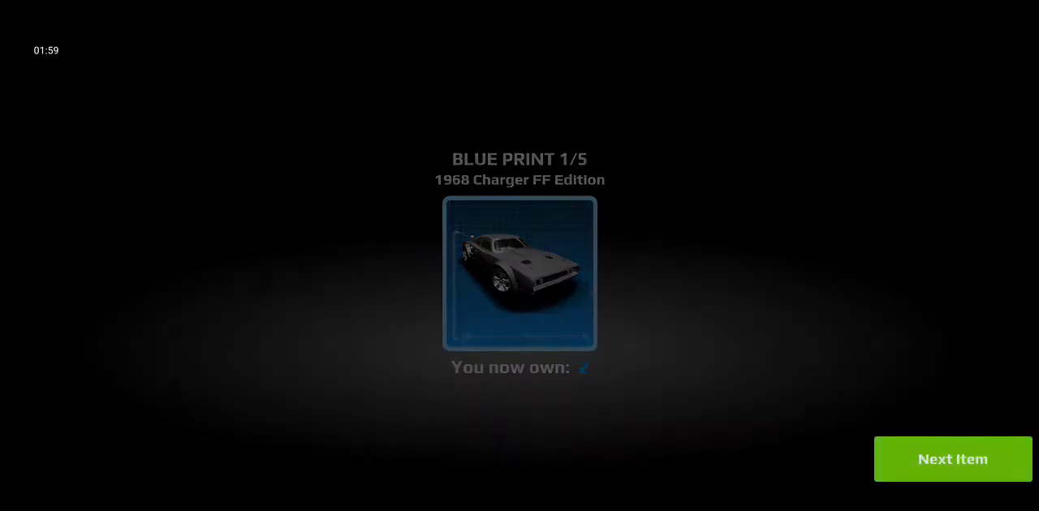
pyautogui.click(952, 459)
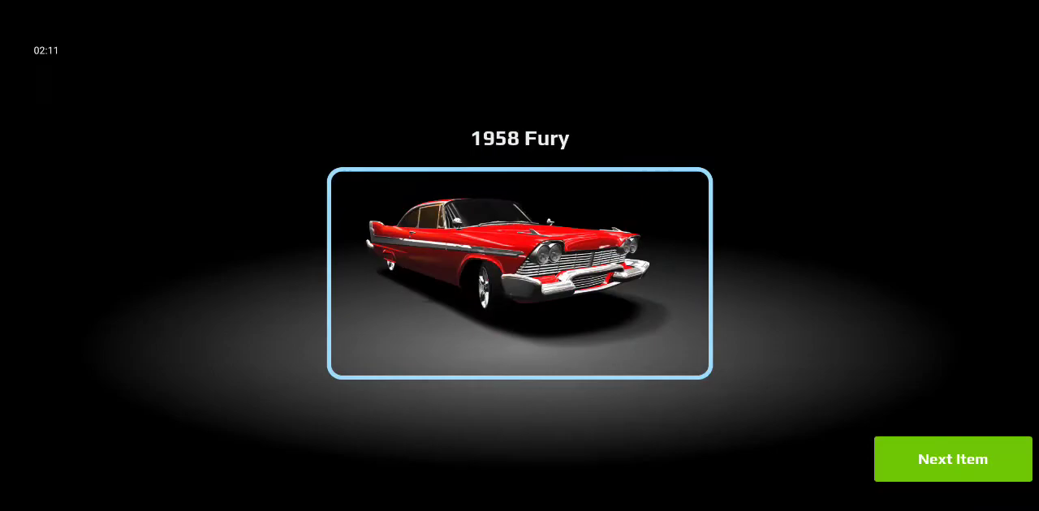
pyautogui.click(952, 457)
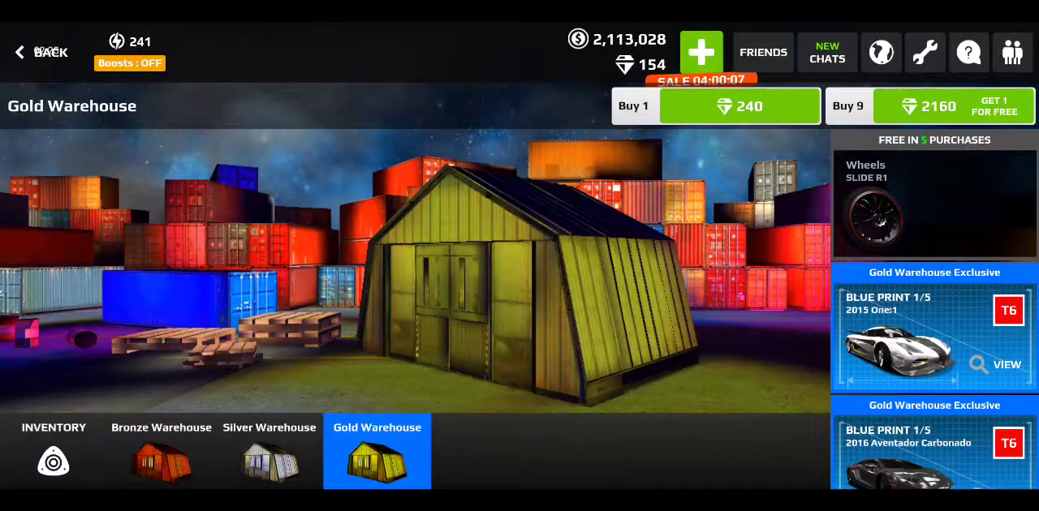
# - Scroll the warehouse panel to the next Gold Warehouse bundle reveal
pyautogui.scroll(-3)
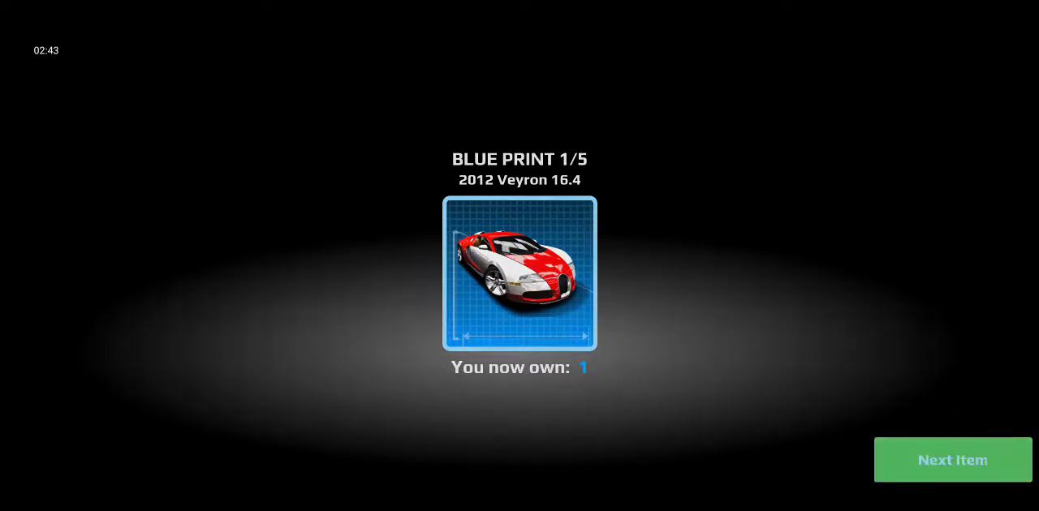
# - Step through the rewards: RX-7 Spirit R, One:1, Sesto Elemento and Reventon blueprints, wheels, boosts, to the 2020 GT500
pyautogui.click(952, 459)
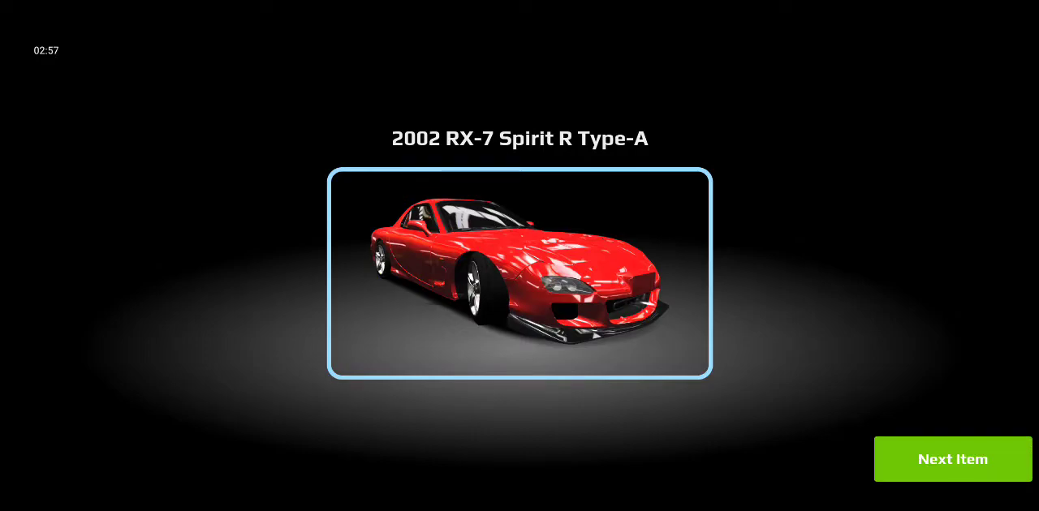
pyautogui.click(952, 460)
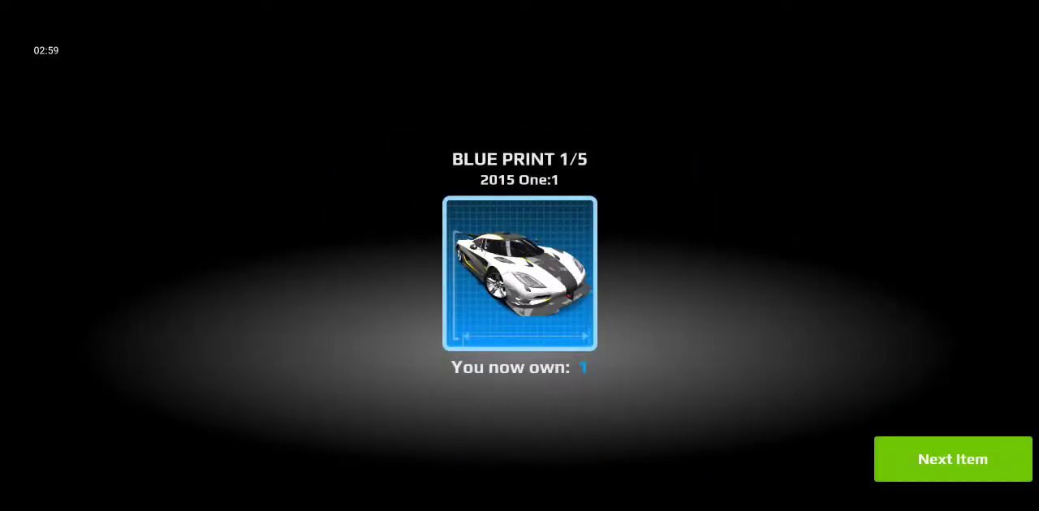
pyautogui.click(951, 458)
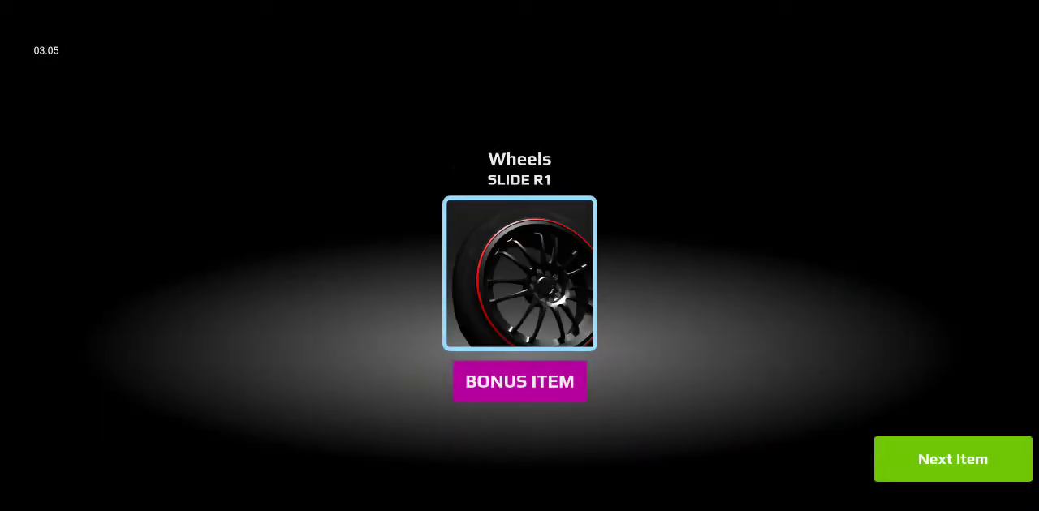
pyautogui.click(951, 457)
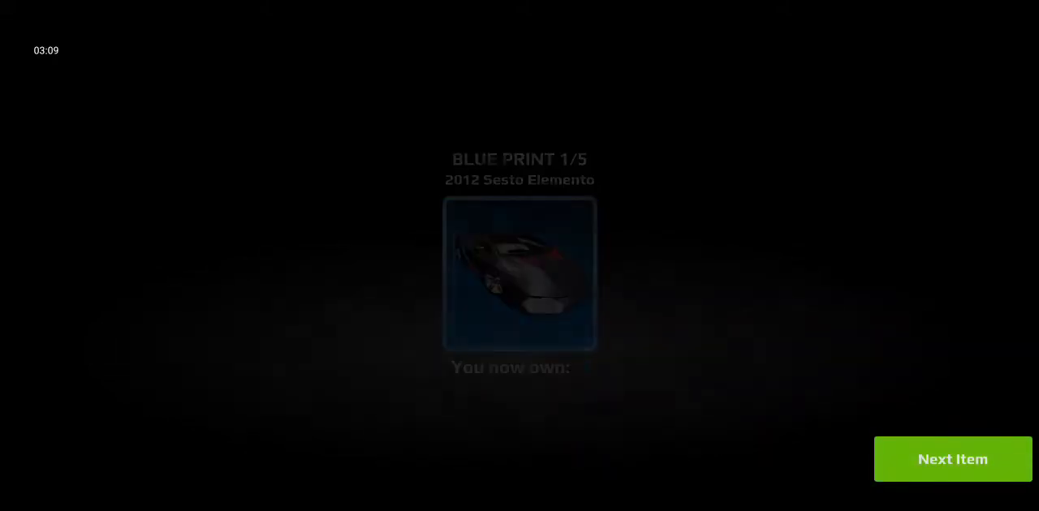
pyautogui.click(952, 458)
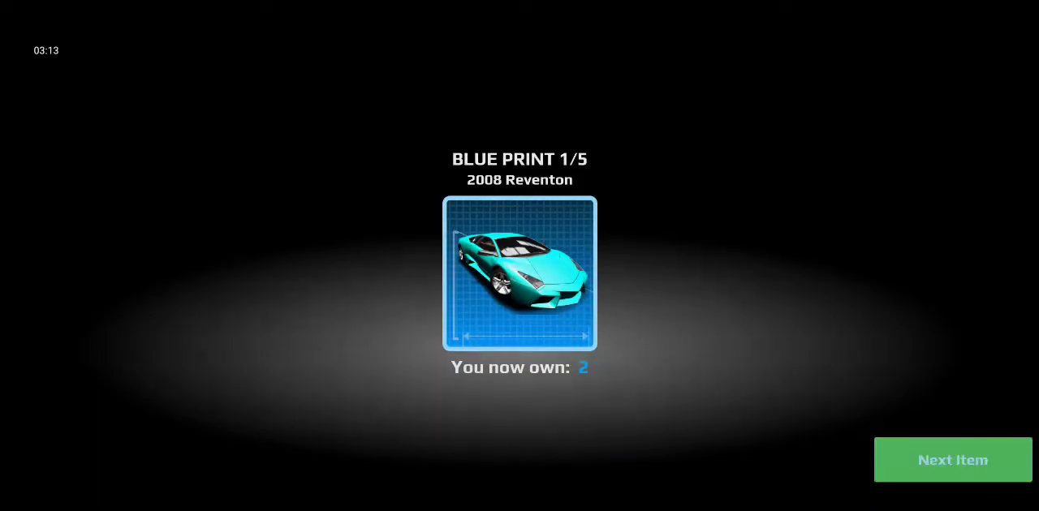
pyautogui.click(951, 460)
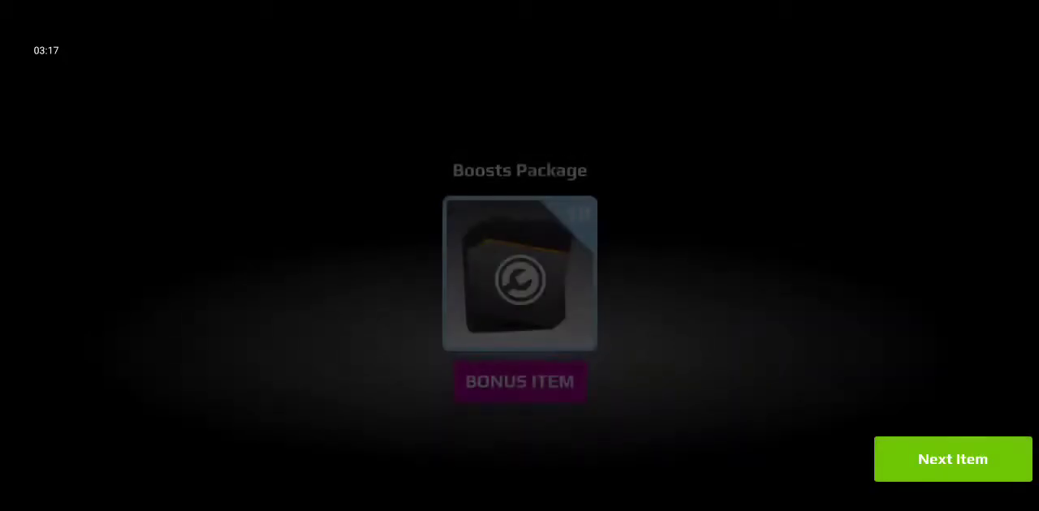
pyautogui.click(952, 457)
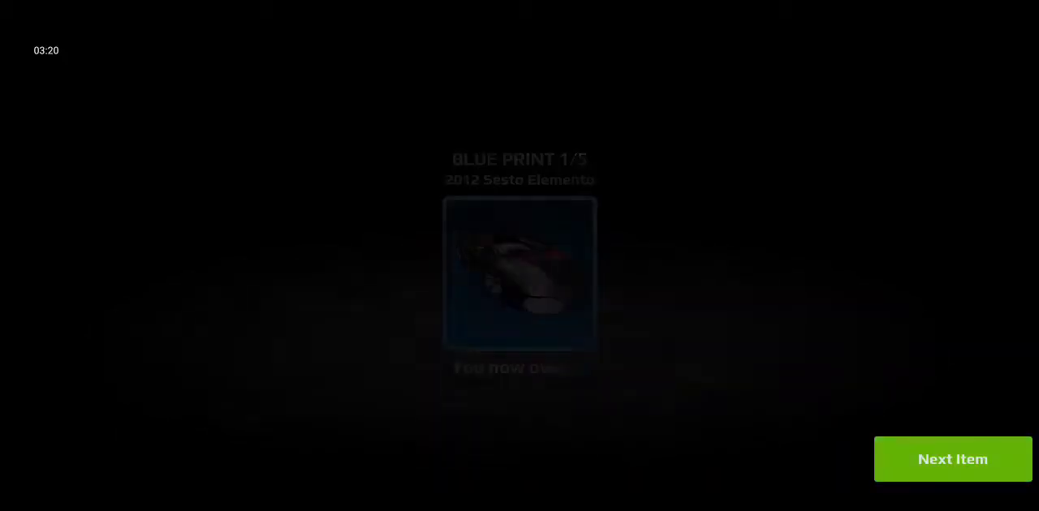
pyautogui.click(951, 458)
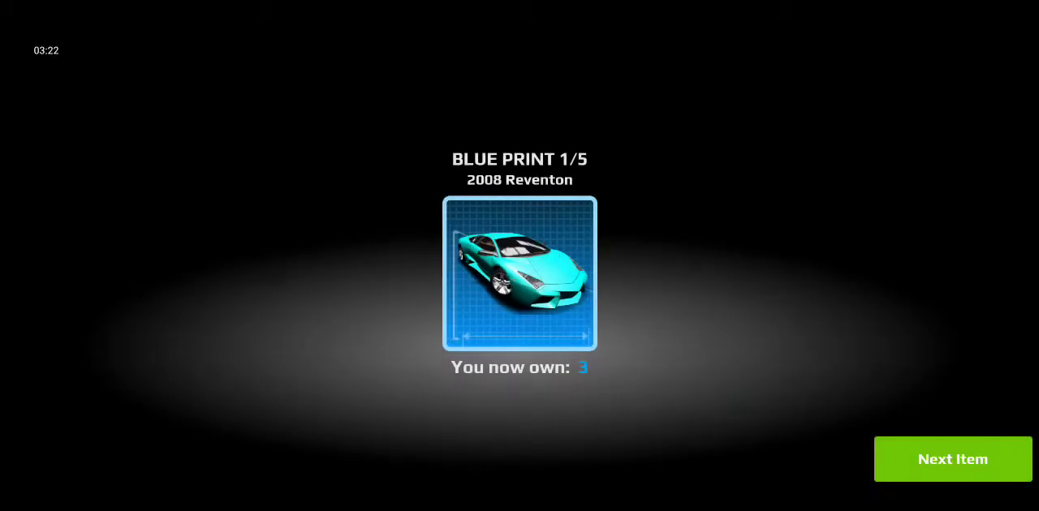
pyautogui.click(951, 458)
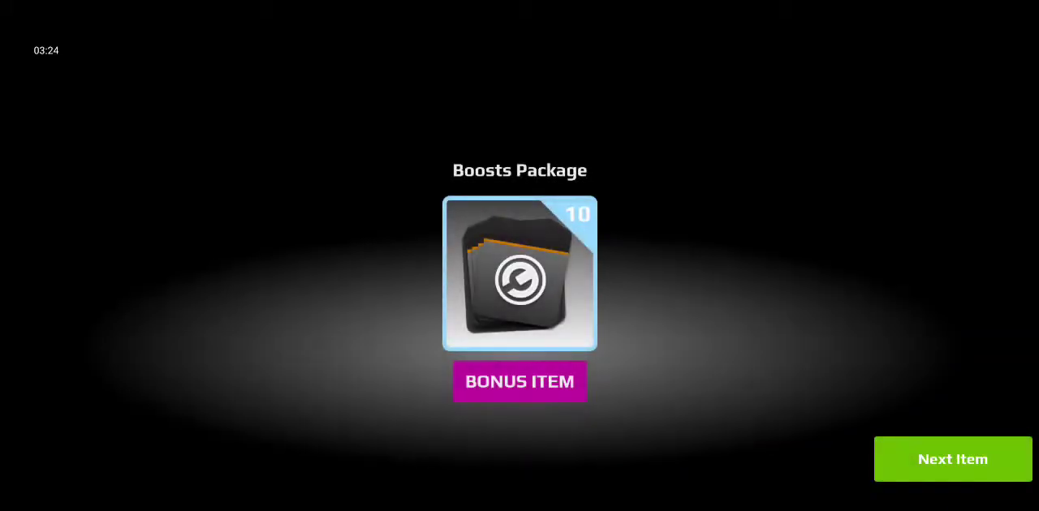
pyautogui.click(951, 458)
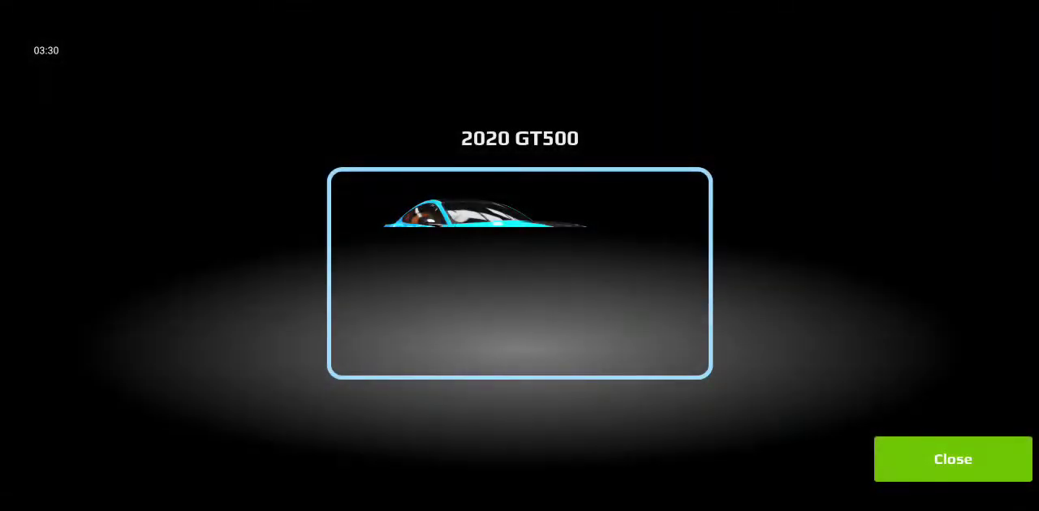
# - Finish the reward reveal and return toward the inventory
pyautogui.click(951, 459)
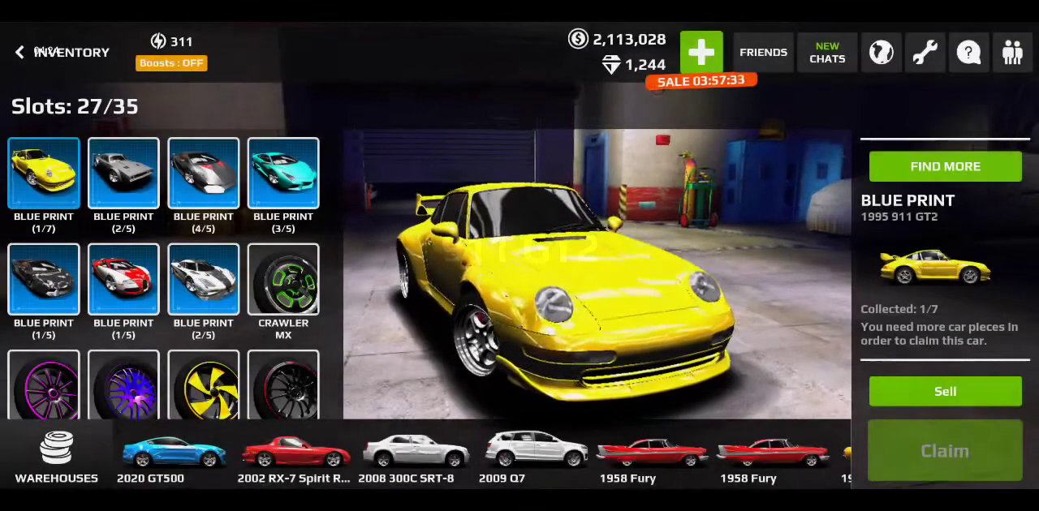
# - Sell the 1995 911 GT2 blueprint for 10,714 and confirm, then browse the remaining inventory
pyautogui.click(945, 392)
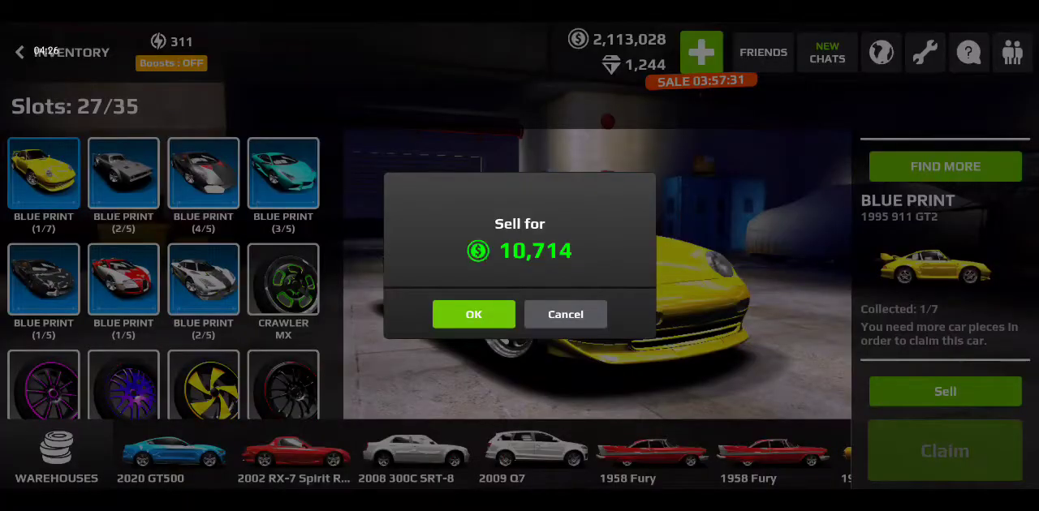
pyautogui.click(474, 315)
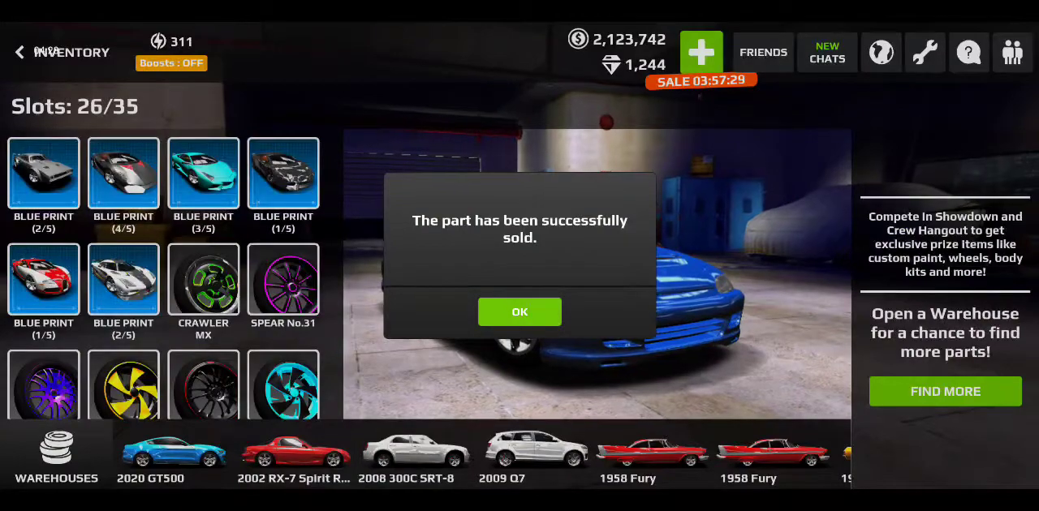
pyautogui.click(520, 311)
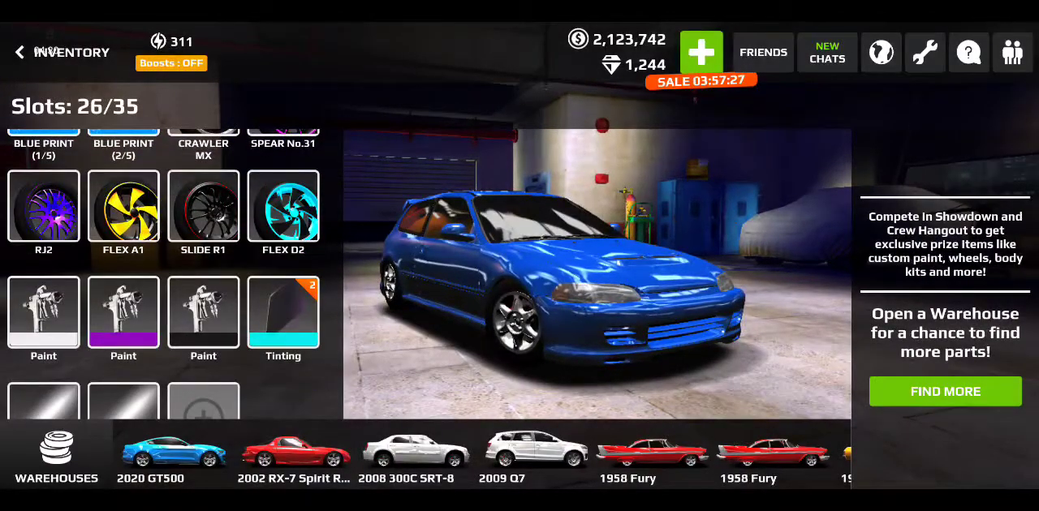
pyautogui.scroll(-3)
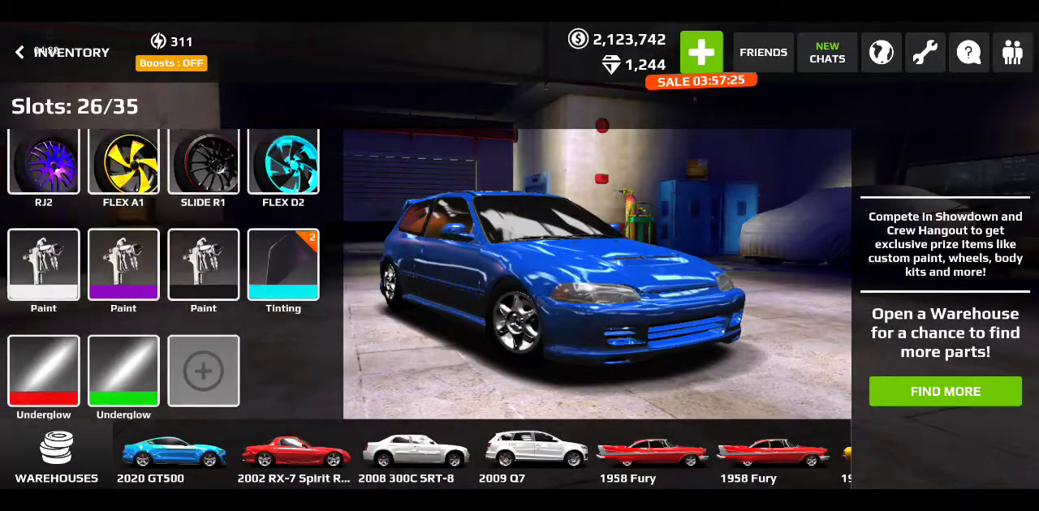
pyautogui.scroll(-3)
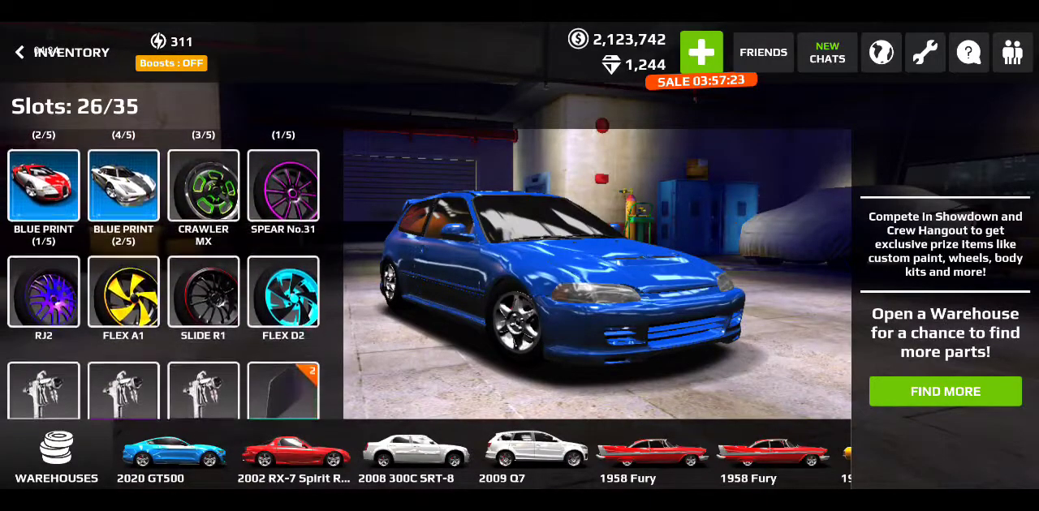
pyautogui.scroll(-3)
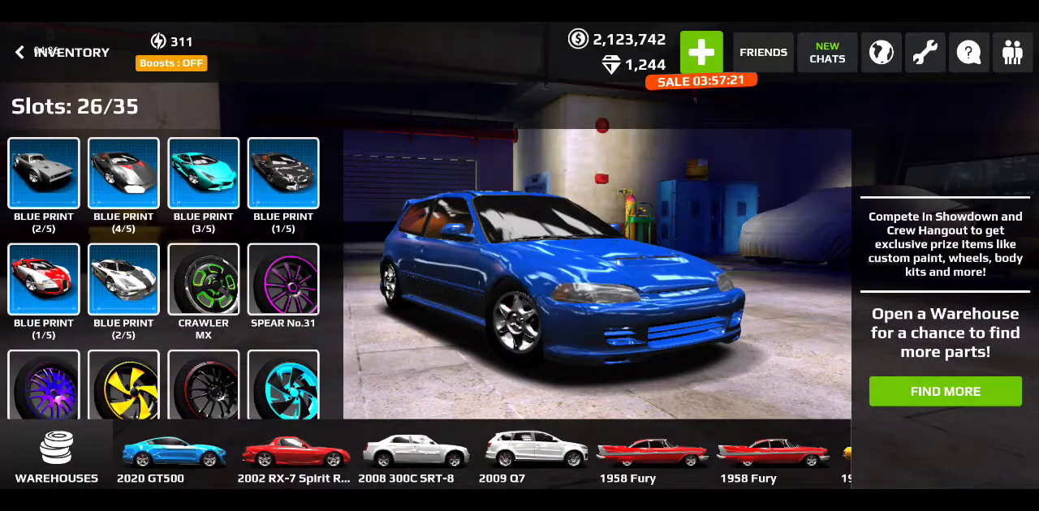